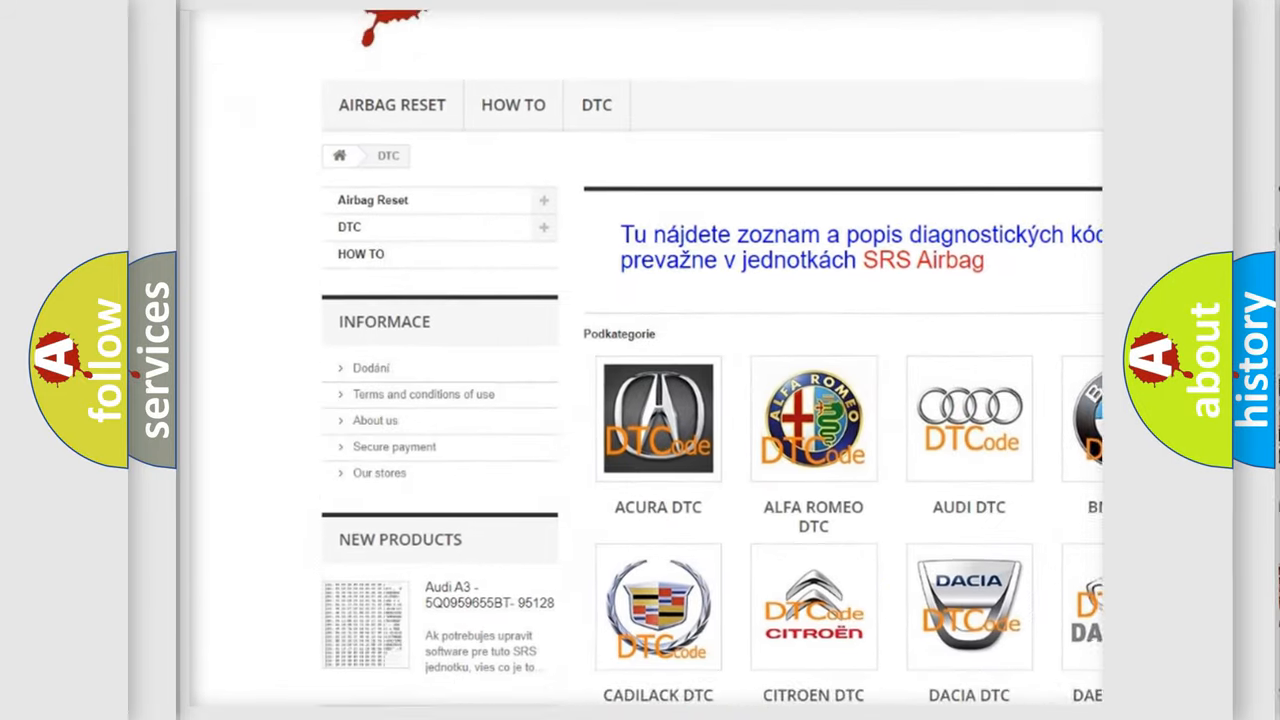
pyautogui.scroll(-3)
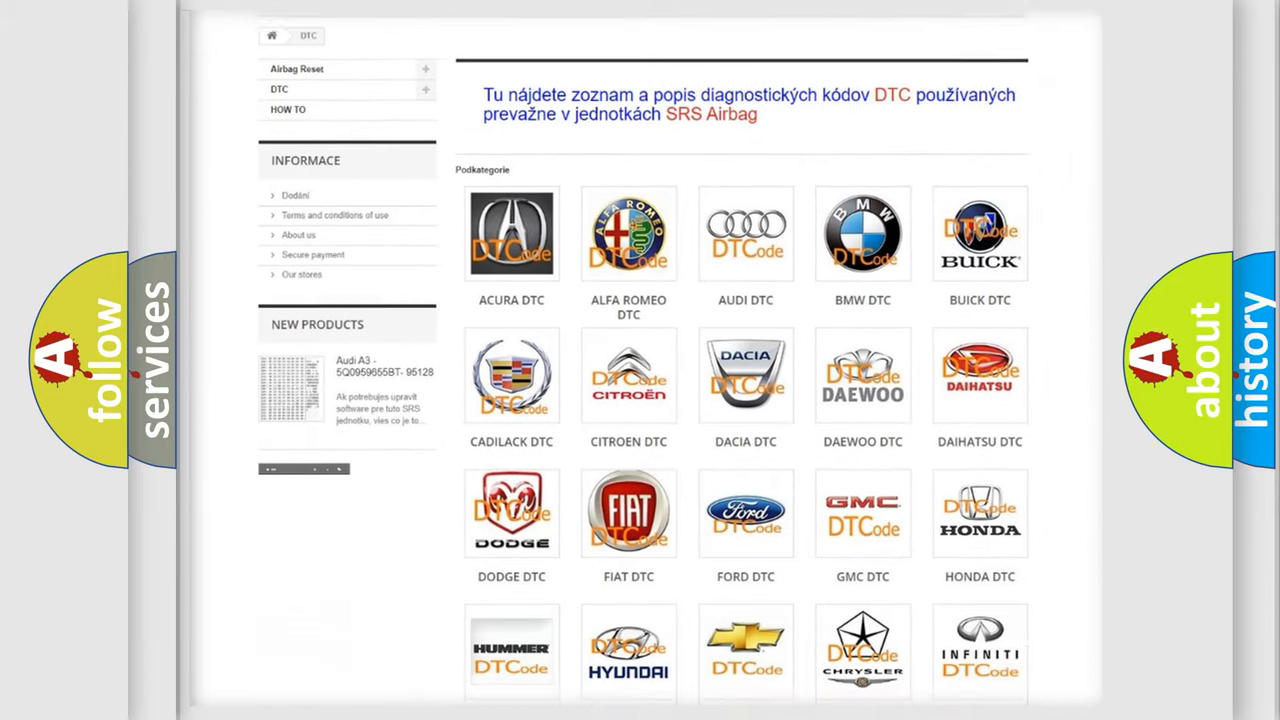
pyautogui.scroll(-3)
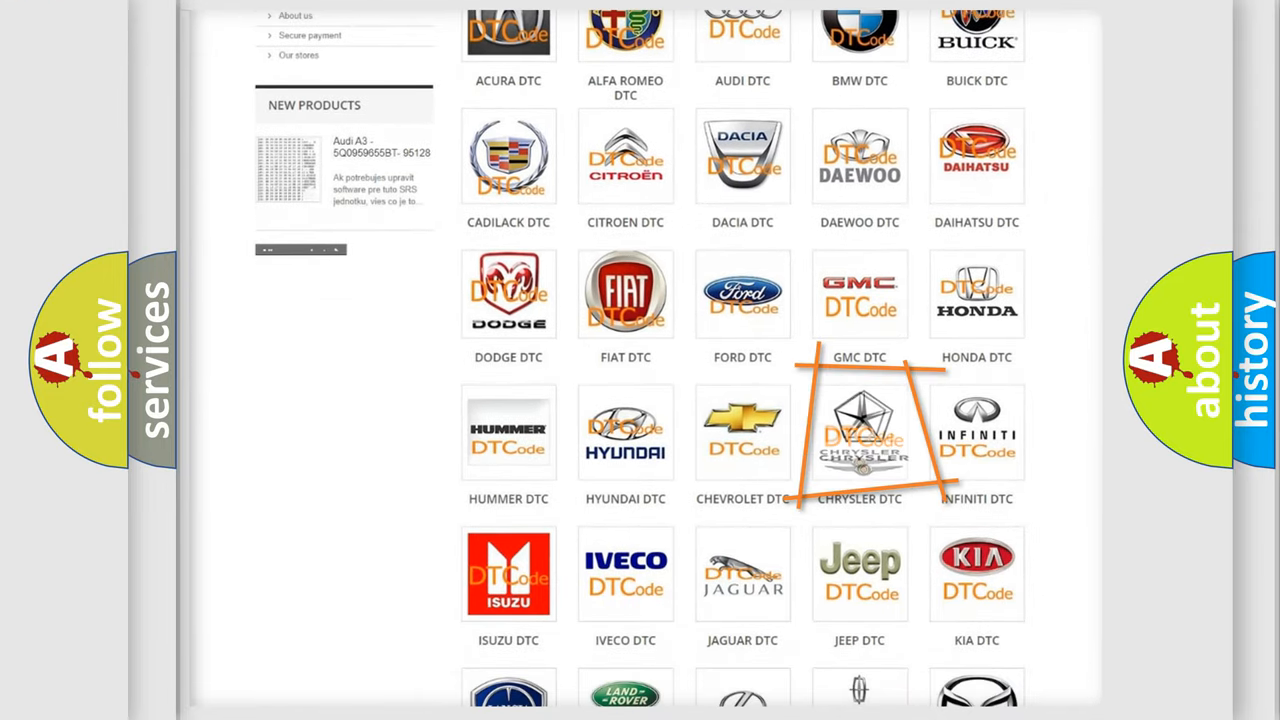